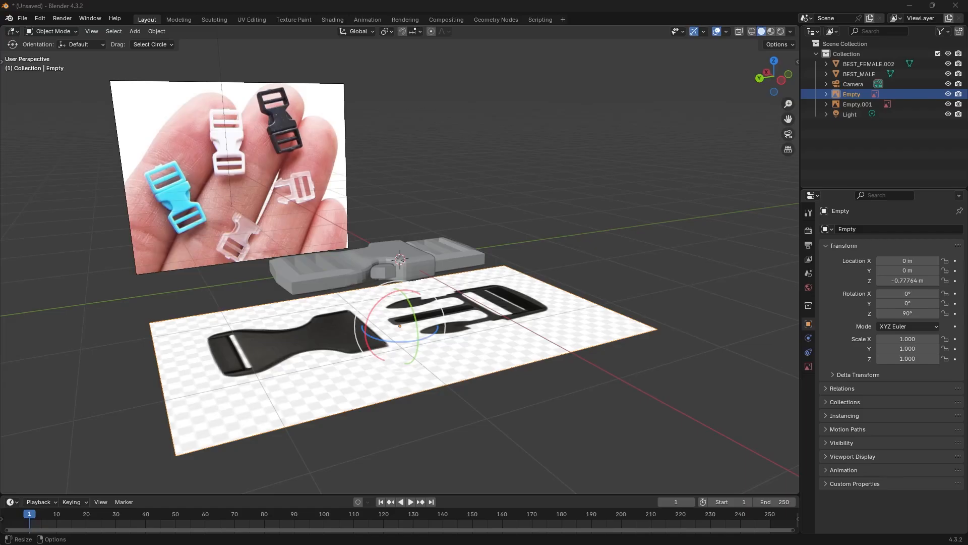
pyautogui.moveTo(210, 151)
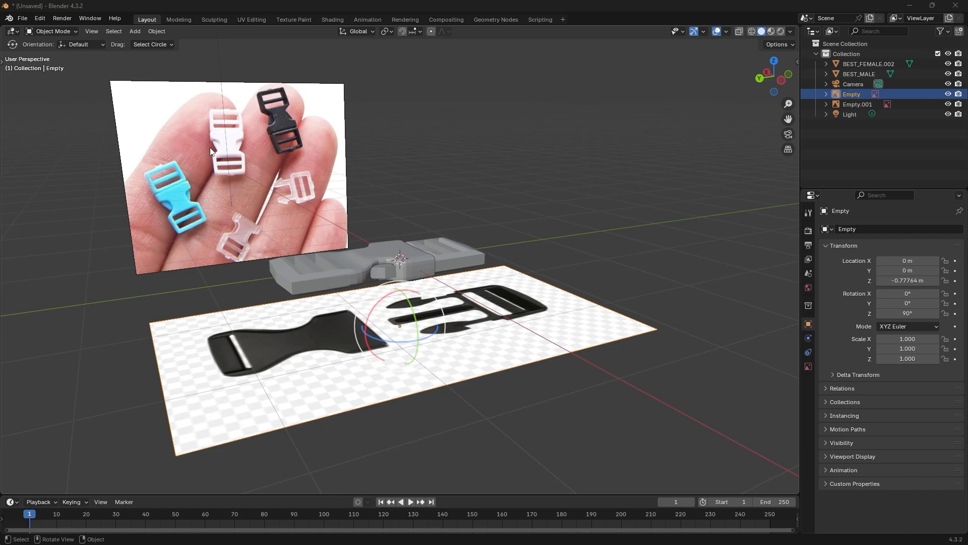
pyautogui.moveTo(552, 213)
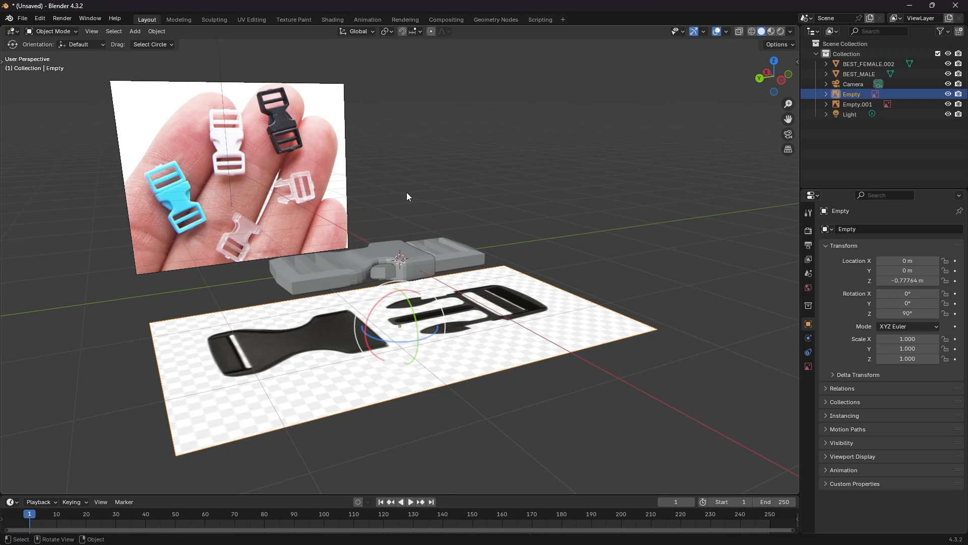
pyautogui.moveTo(294, 205)
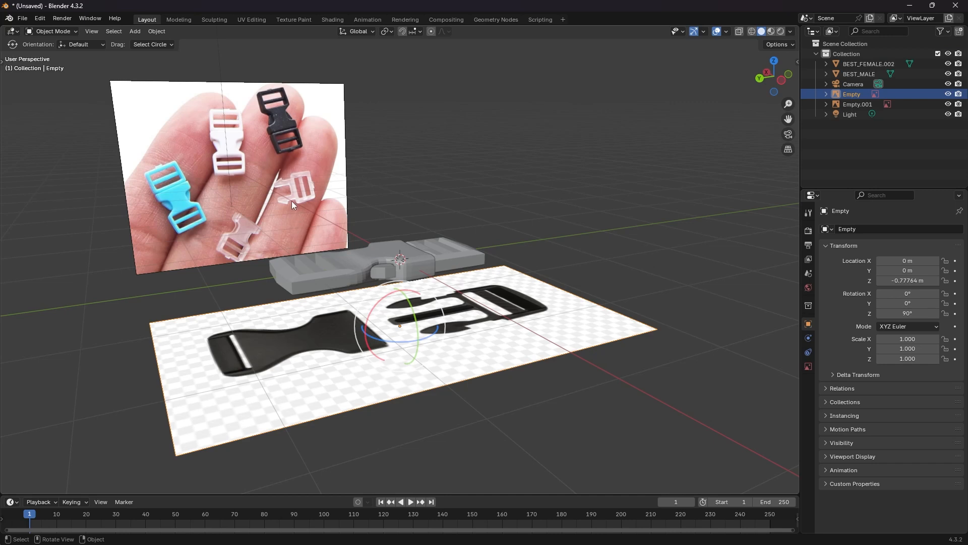
# - Select Empty.001 and Empty together in the Outliner, with Empty active
pyautogui.click(857, 104)
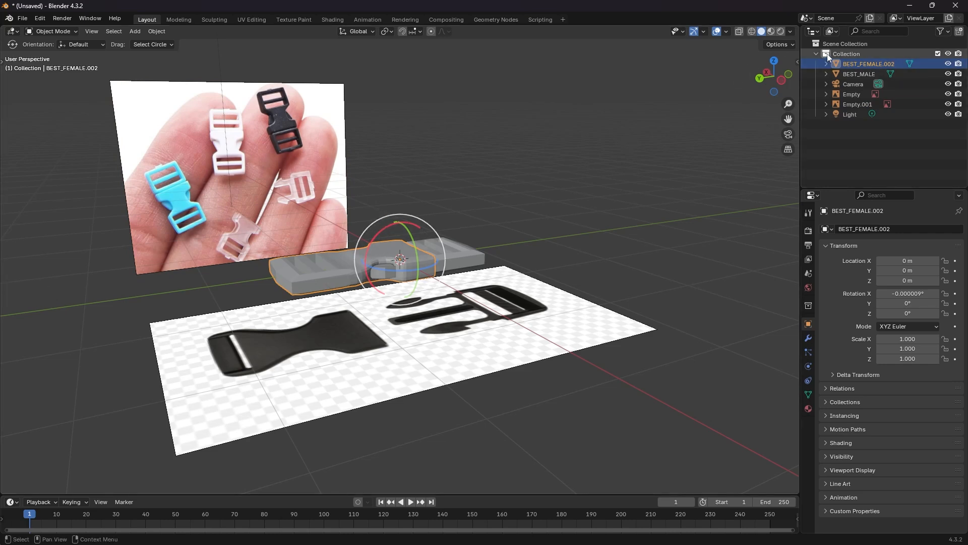
pyautogui.click(816, 54)
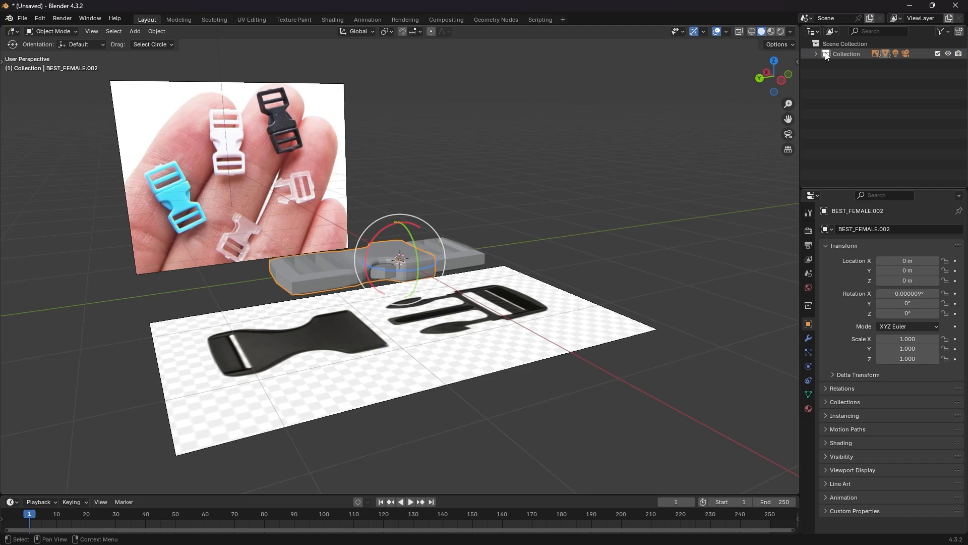
pyautogui.click(817, 54)
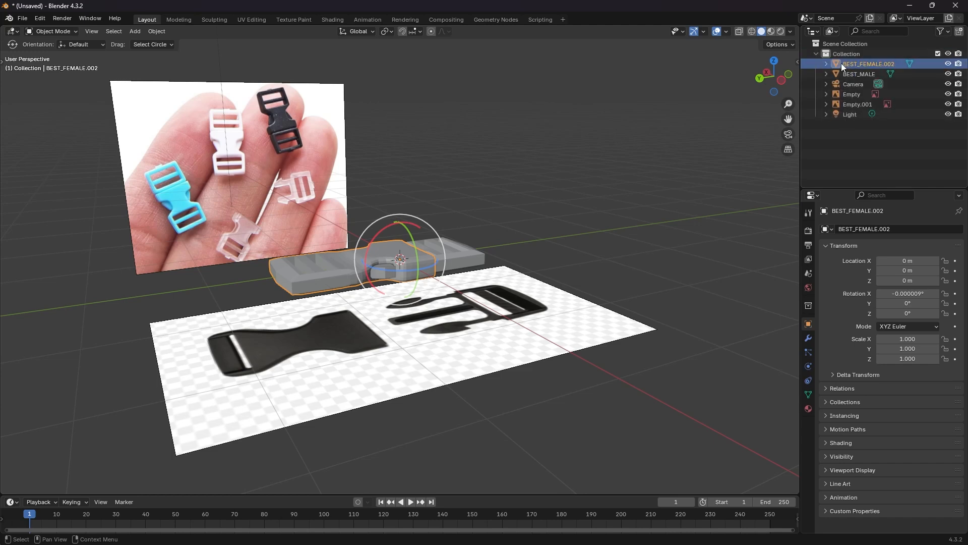
pyautogui.click(857, 104)
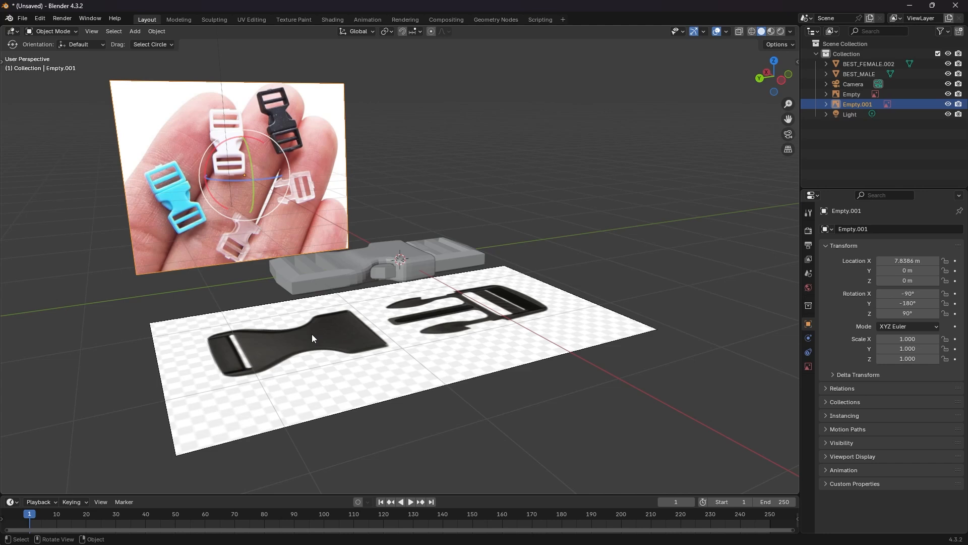
pyautogui.click(852, 93)
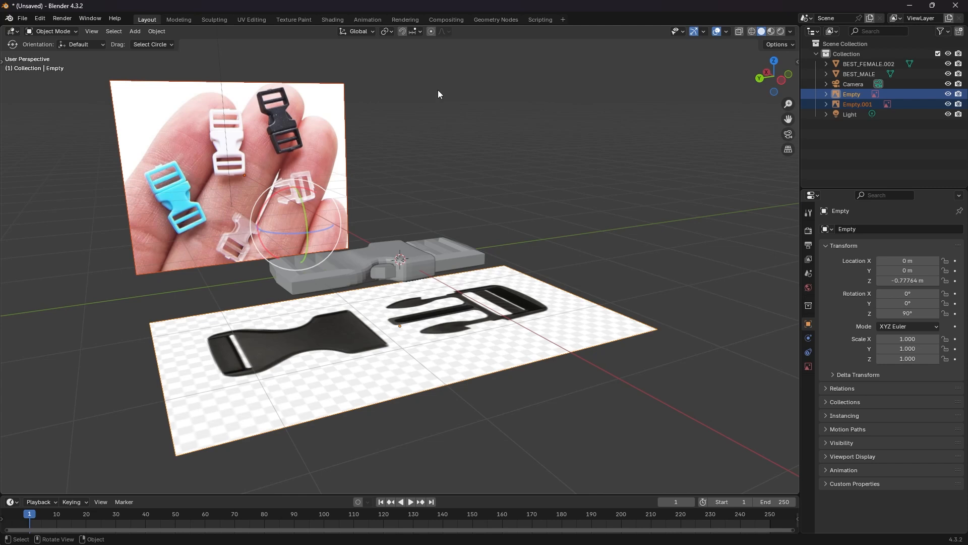
# - Move both empties into a new collection named 'Reference'
pyautogui.press('m')
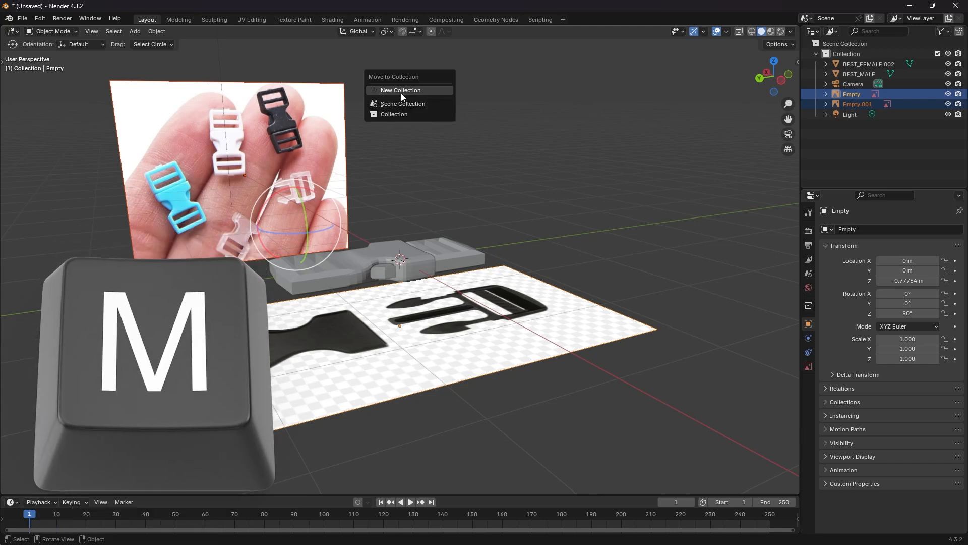
pyautogui.click(400, 90)
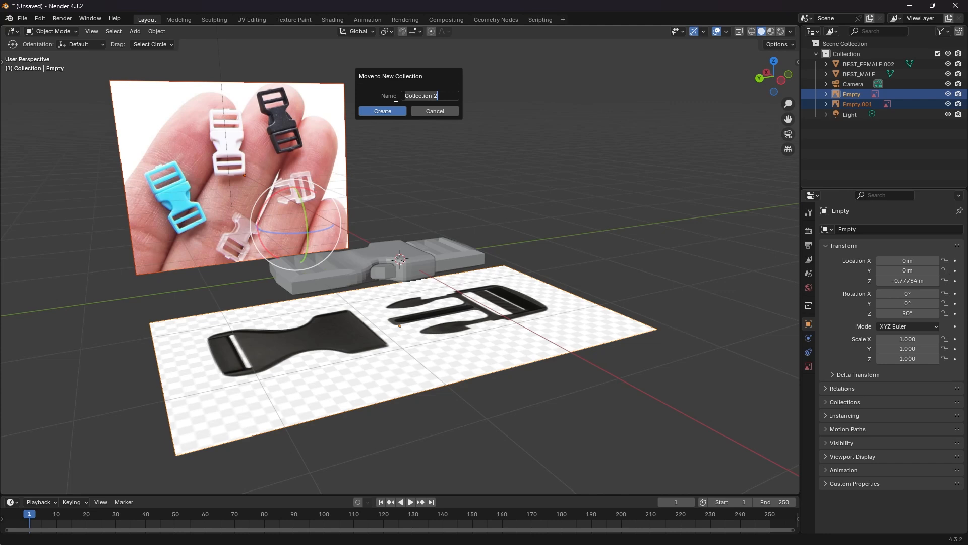
pyautogui.write('Reference')
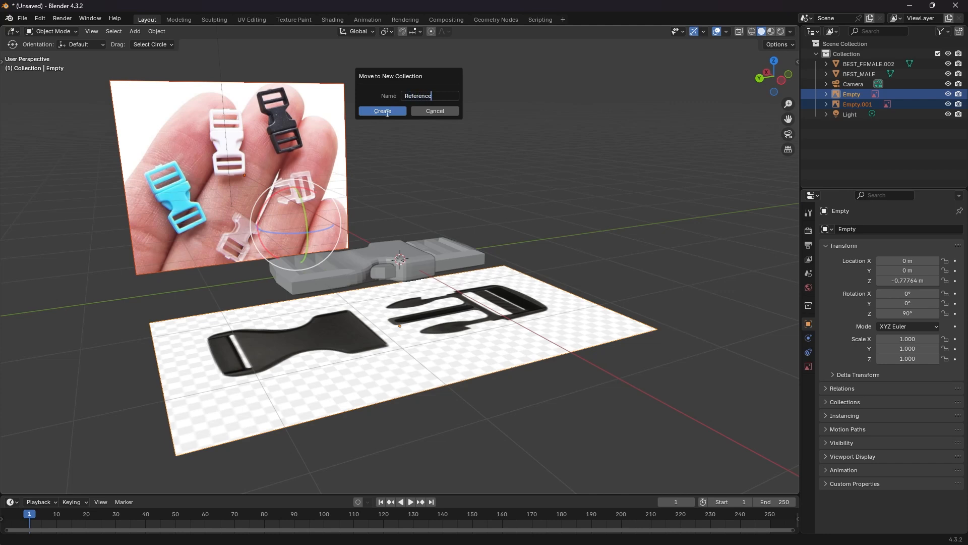
pyautogui.click(382, 111)
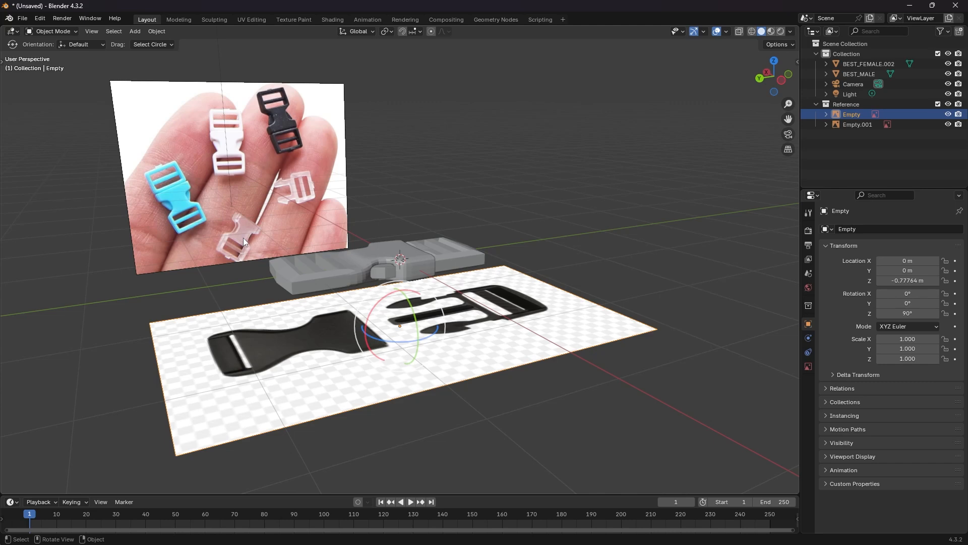
pyautogui.click(858, 124)
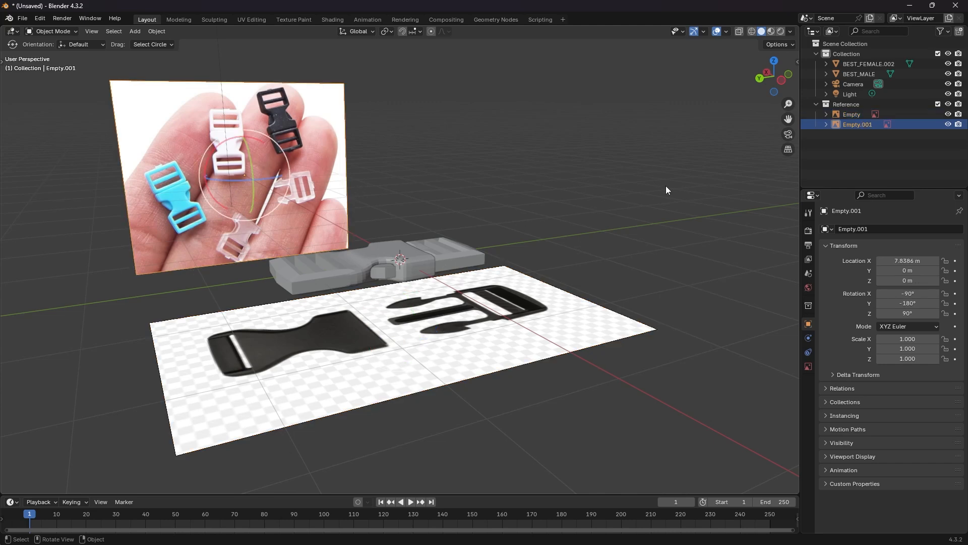
pyautogui.moveTo(863, 99)
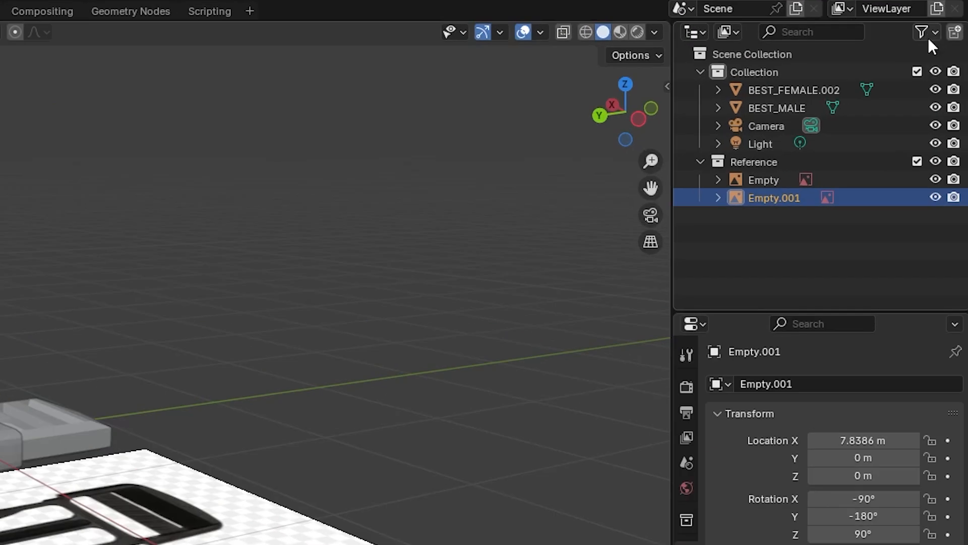
# - Open the Outliner filter options to reach the Selectable restriction toggle
pyautogui.click(921, 31)
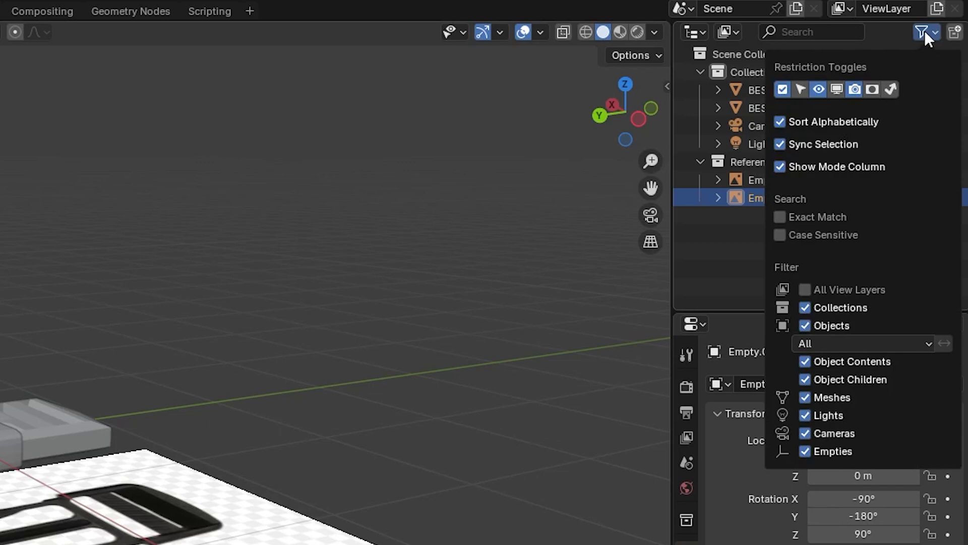
pyautogui.moveTo(871, 142)
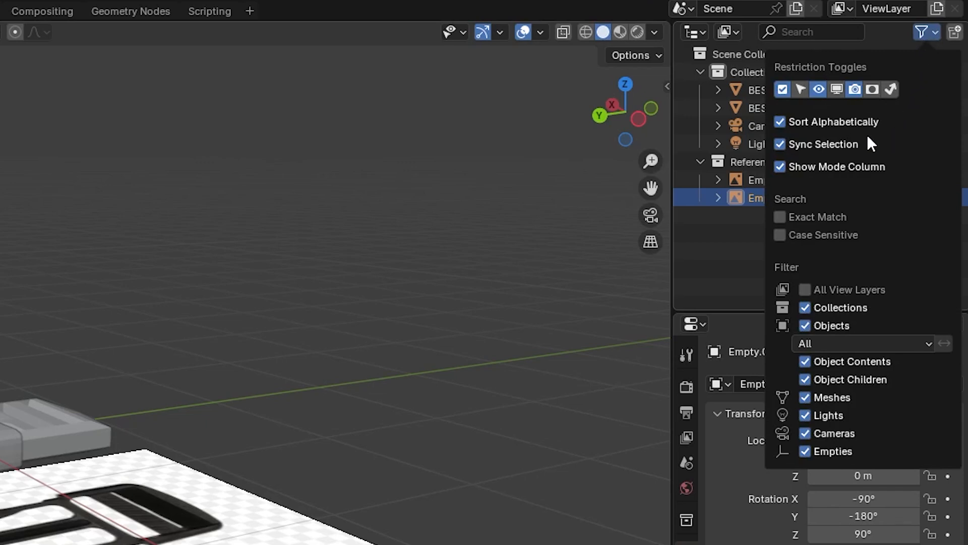
pyautogui.moveTo(800, 89)
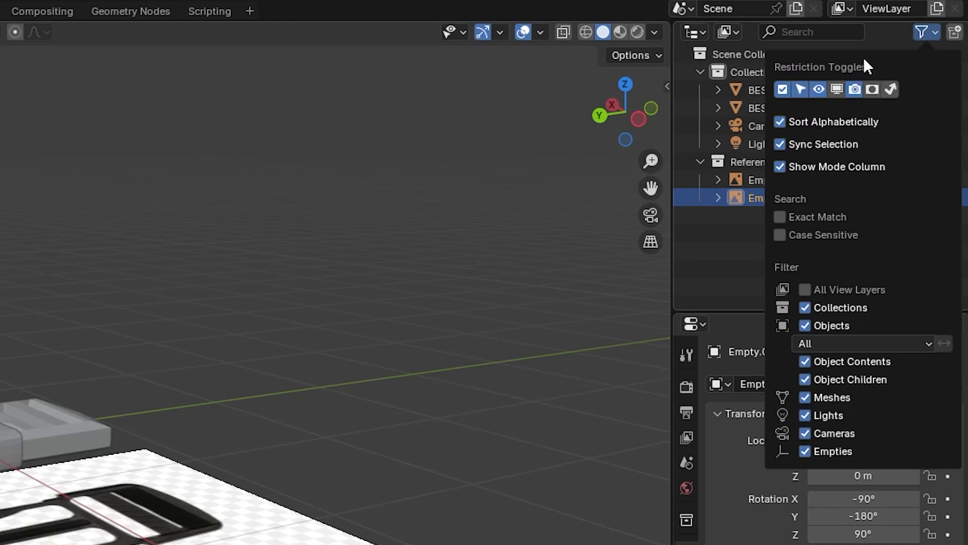
# - Close the filter popover to show the Selectable column in the Outliner
pyautogui.click(926, 32)
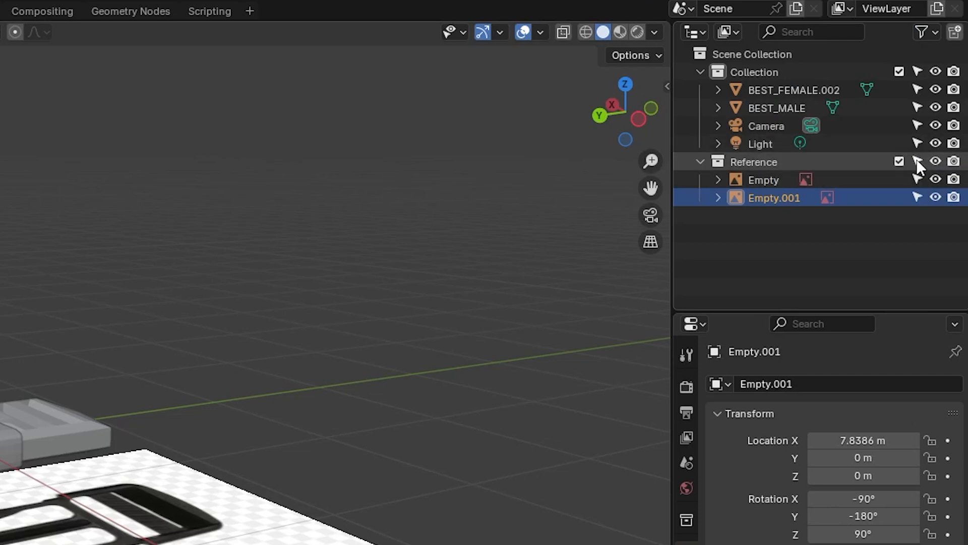
pyautogui.moveTo(919, 173)
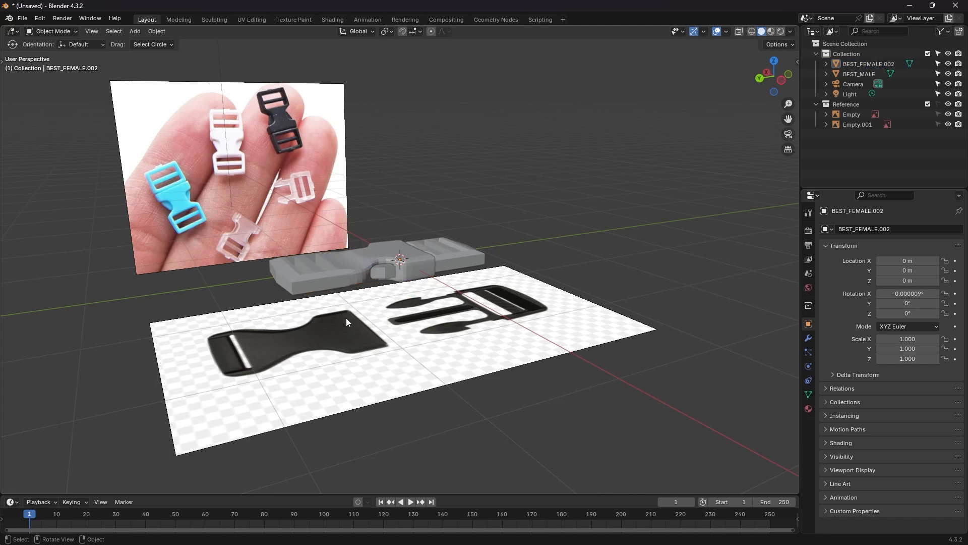
# - Disable selectability for the reference empties in the Reference collection
pyautogui.click(398, 256)
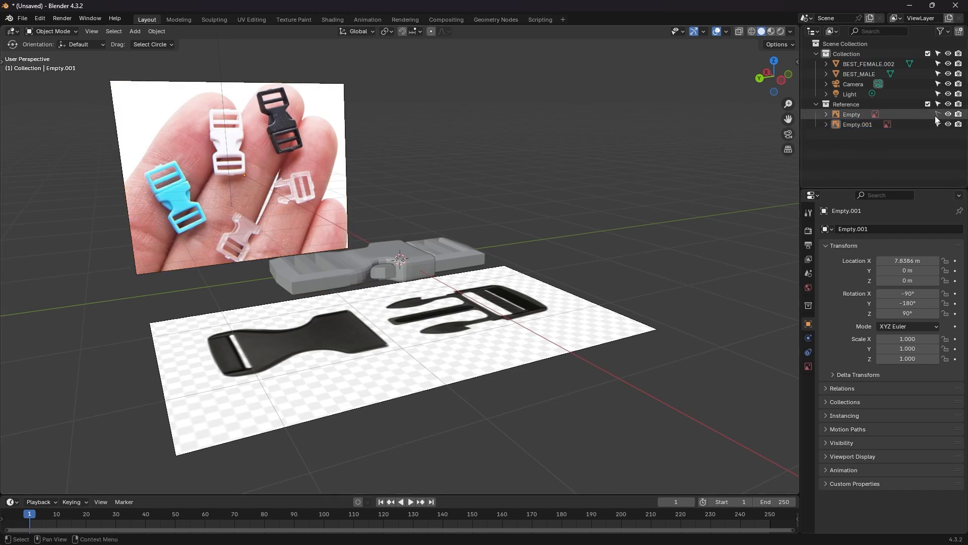
pyautogui.click(858, 124)
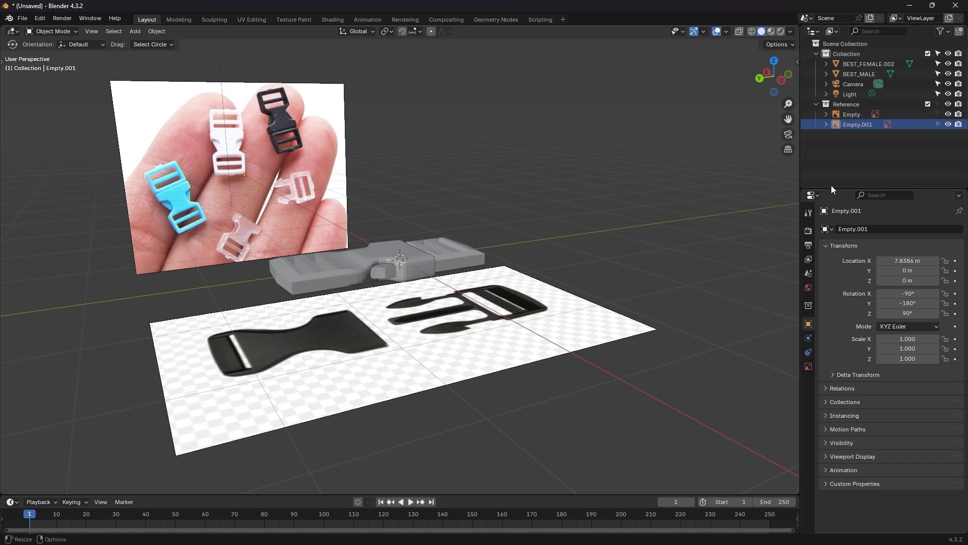
pyautogui.moveTo(379, 156)
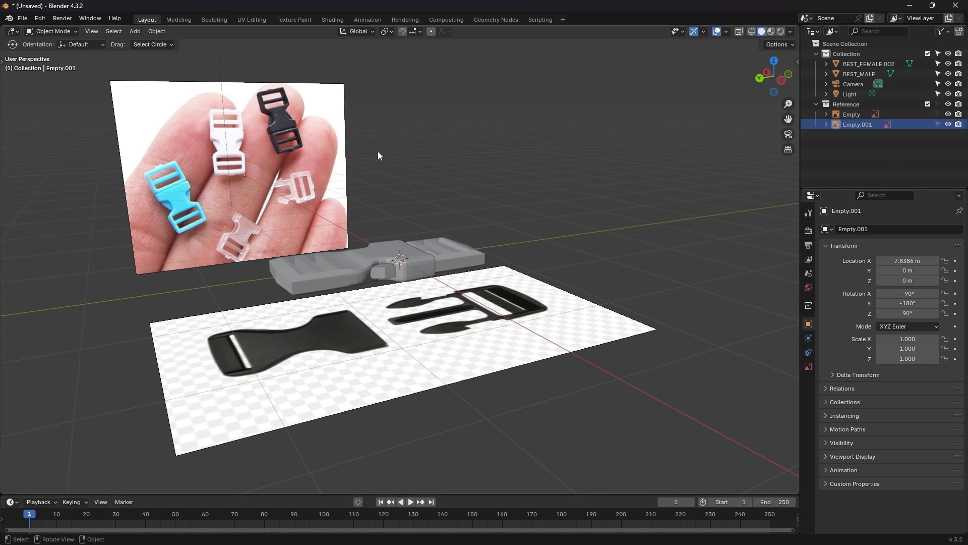
pyautogui.moveTo(380, 192)
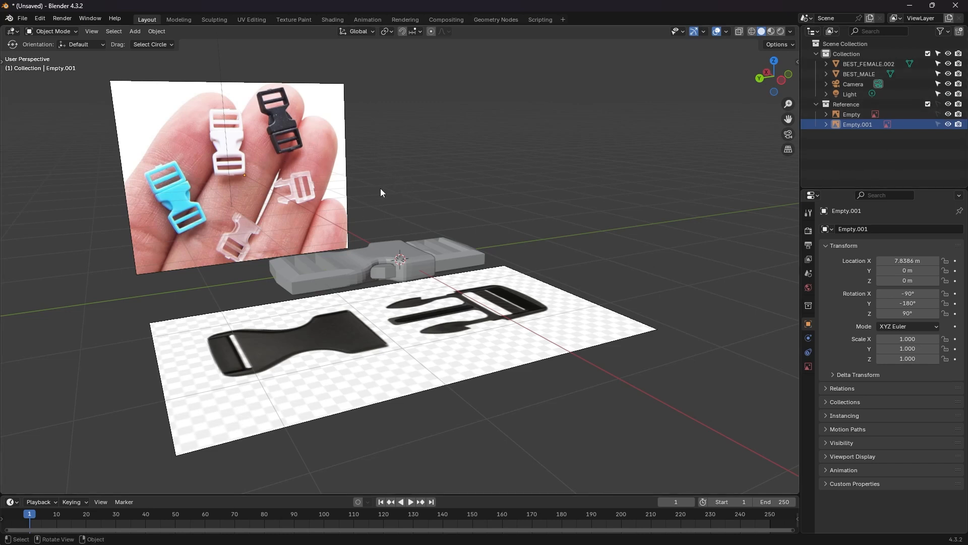
pyautogui.moveTo(372, 204)
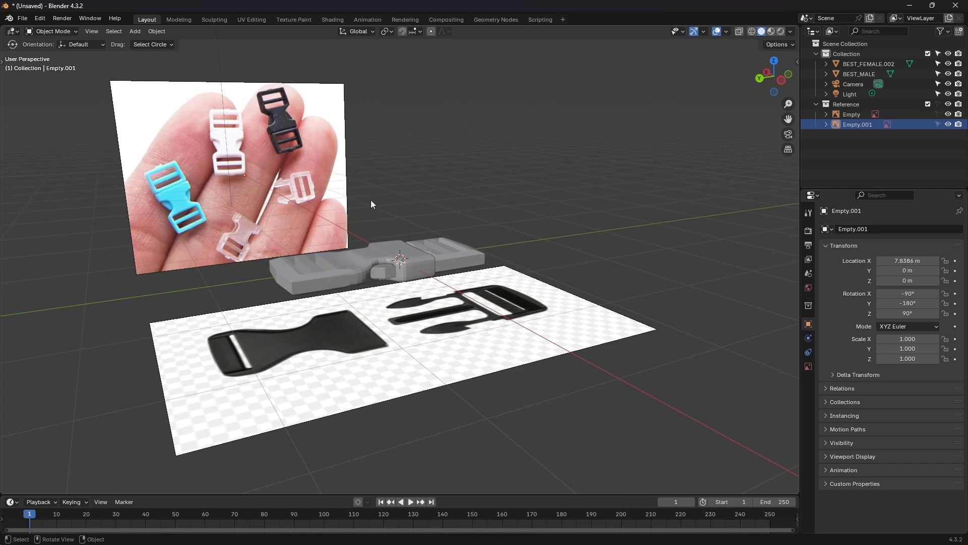
pyautogui.moveTo(409, 193)
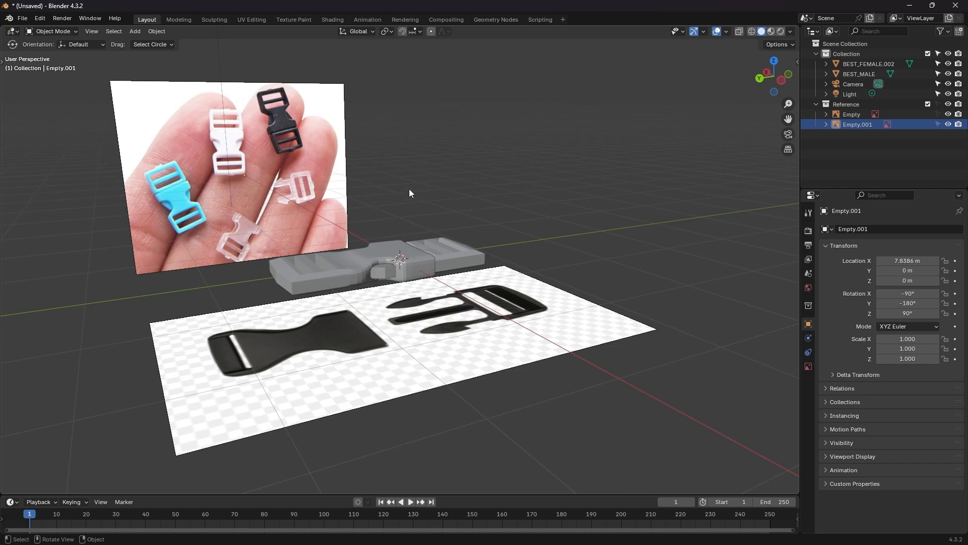
pyautogui.moveTo(418, 193)
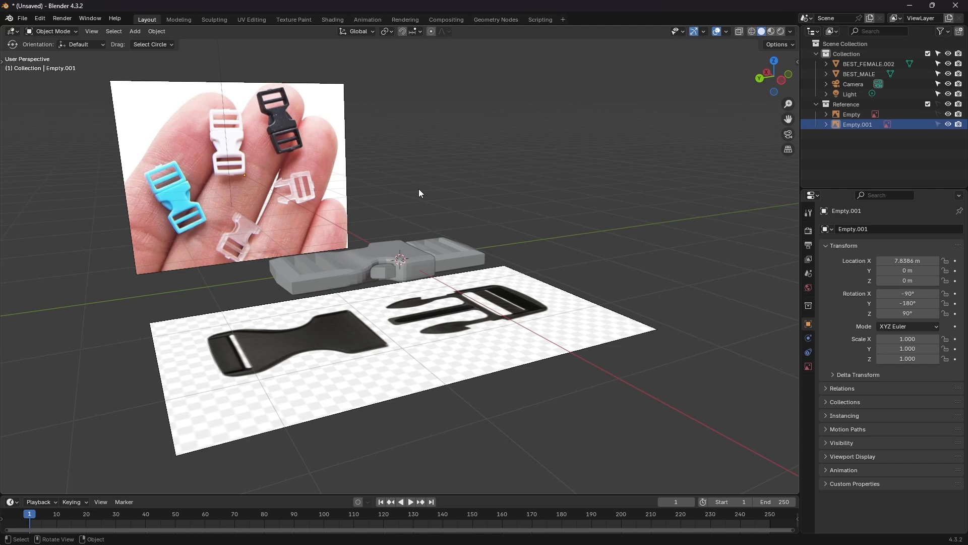